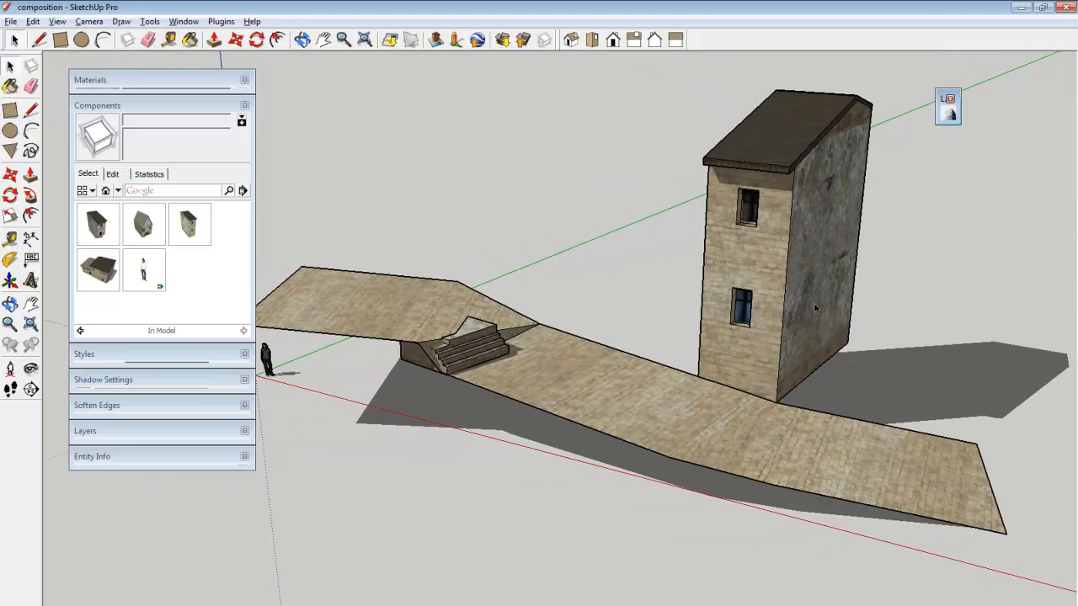
mouse_move(143, 239)
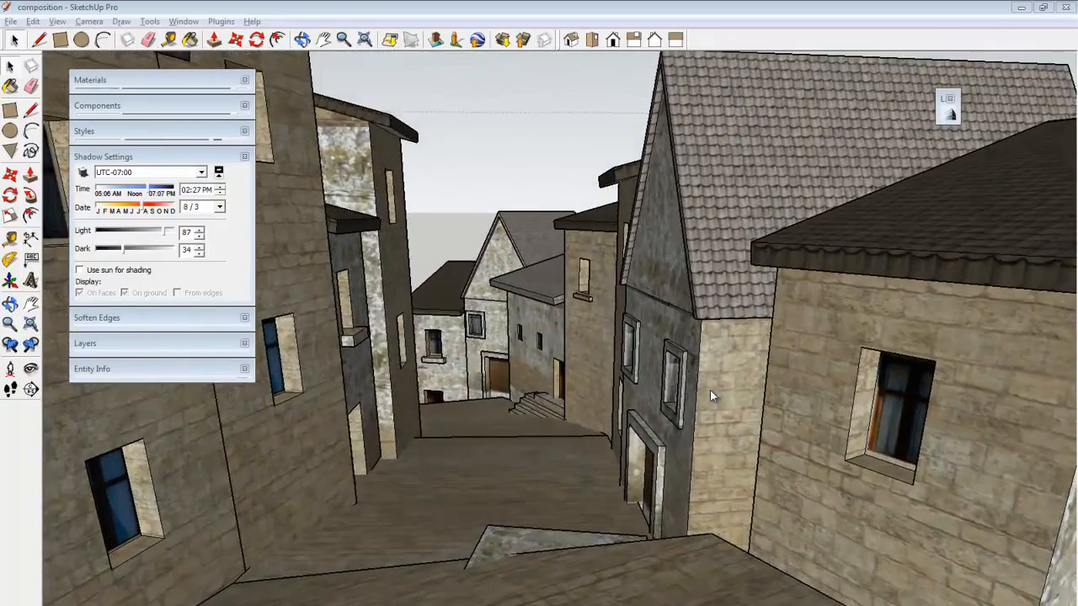
- Walk the camera down the street and turn it to frame an eye-level view between the houses
left_click(88, 20)
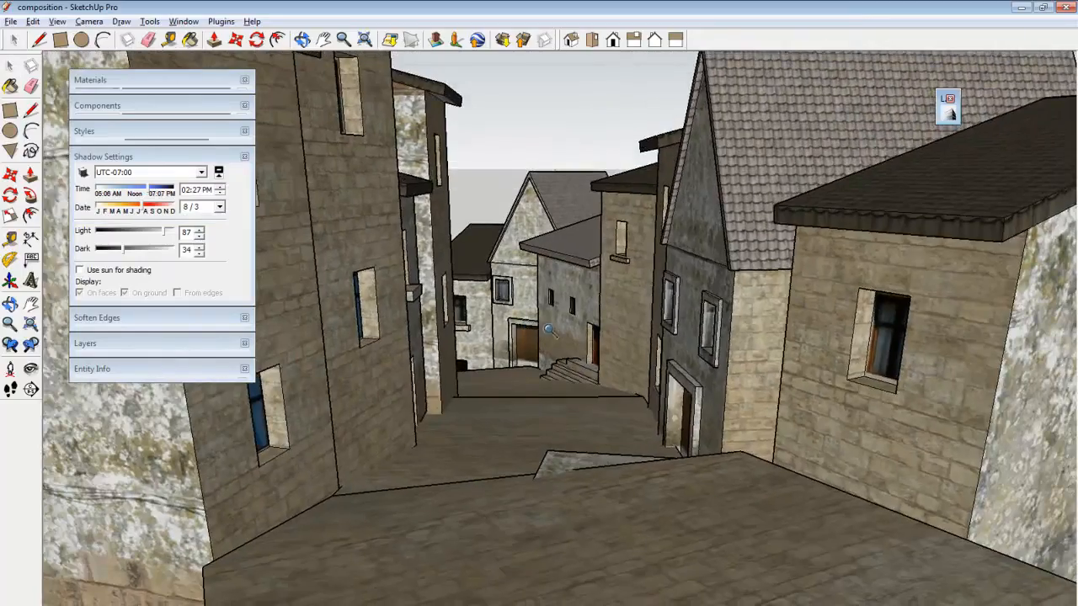
left_click_drag(547, 328, 589, 397)
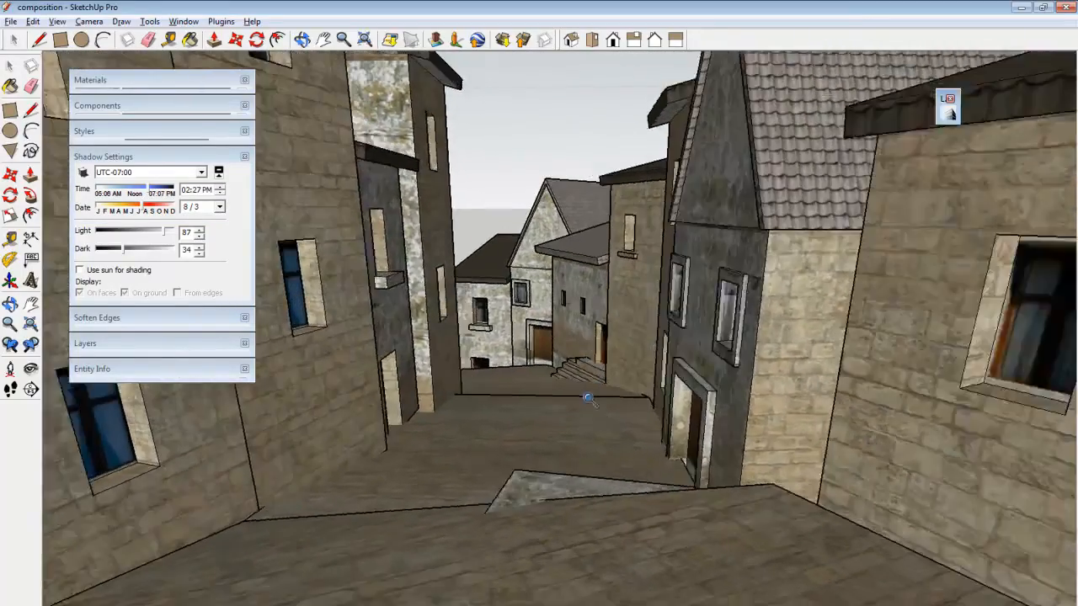
left_click_drag(589, 398, 586, 423)
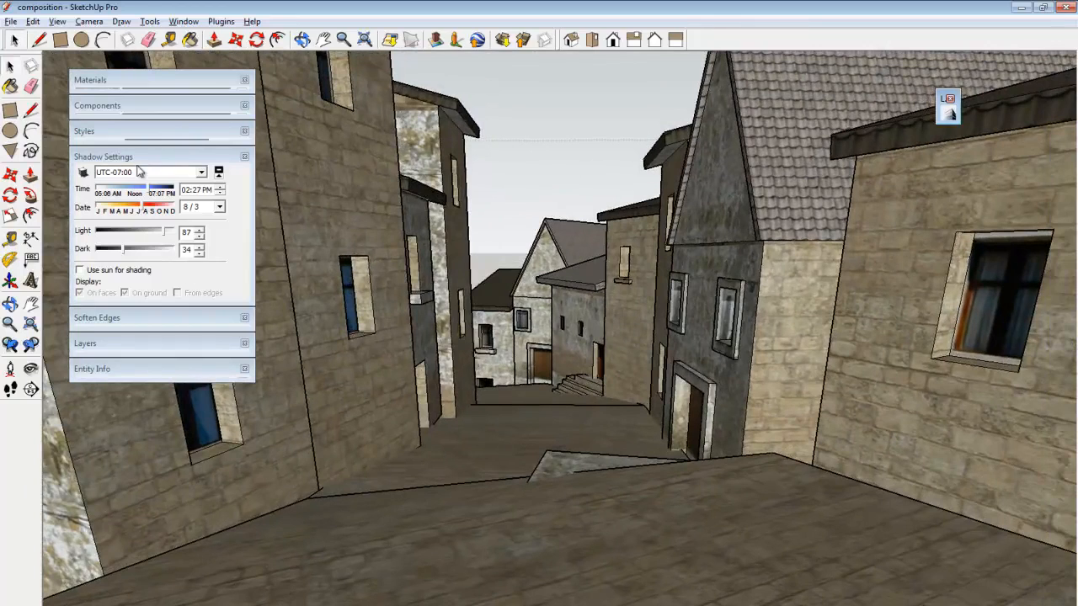
mouse_move(526, 103)
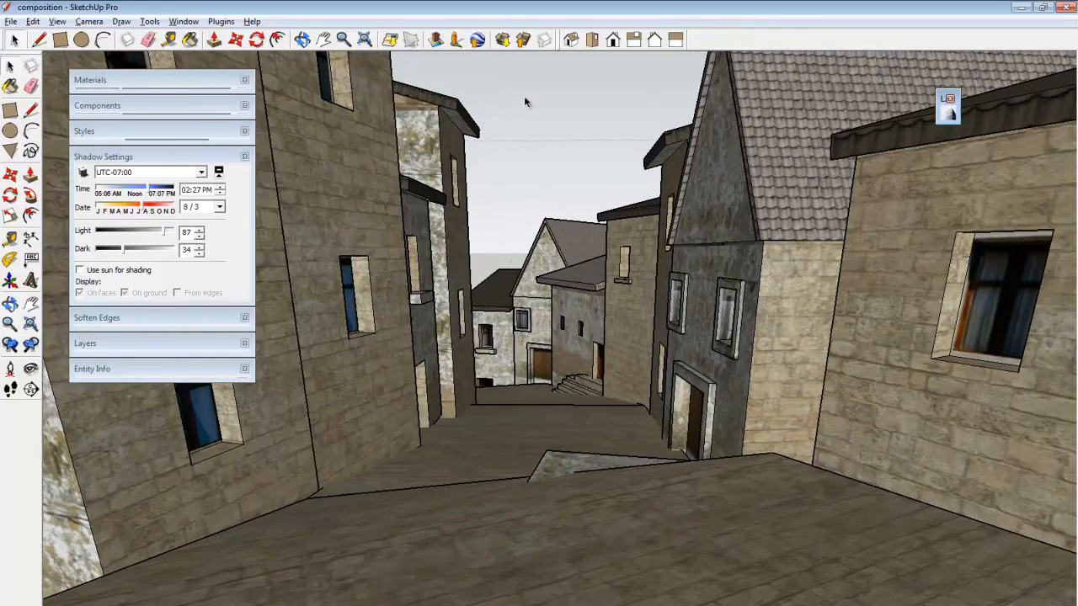
- Turn on shadows and slide the time to mid-afternoon so long shadows stretch across the street
left_click(84, 172)
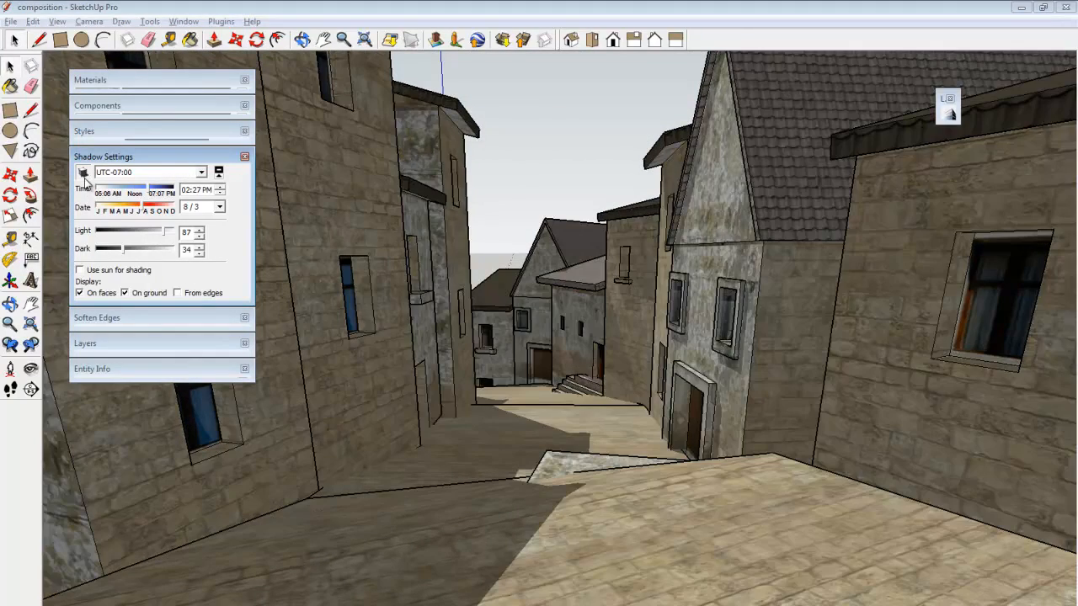
left_click_drag(160, 194, 134, 193)
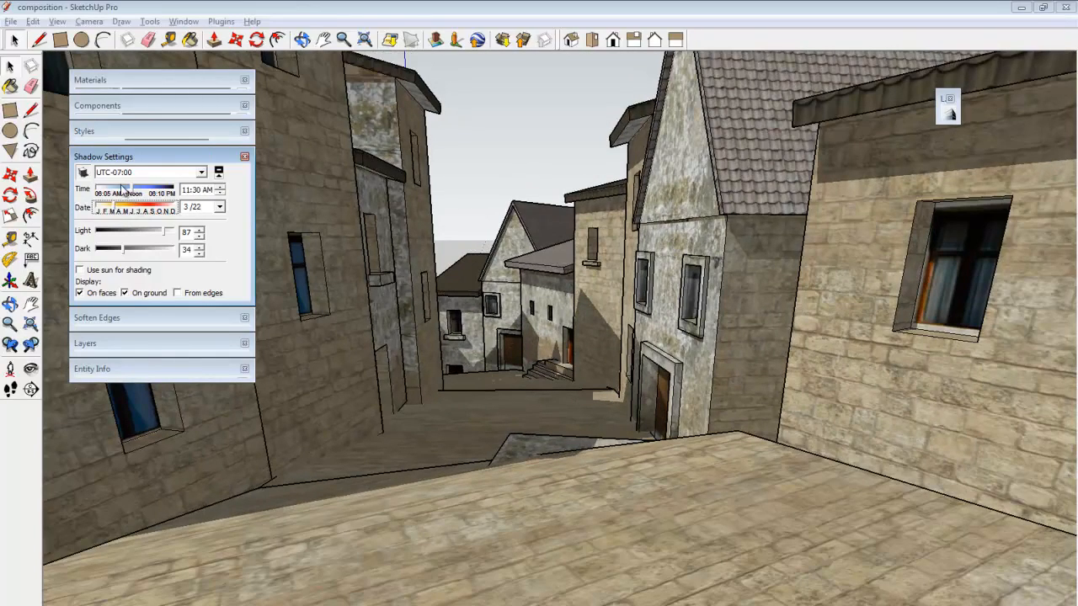
left_click_drag(135, 188, 110, 189)
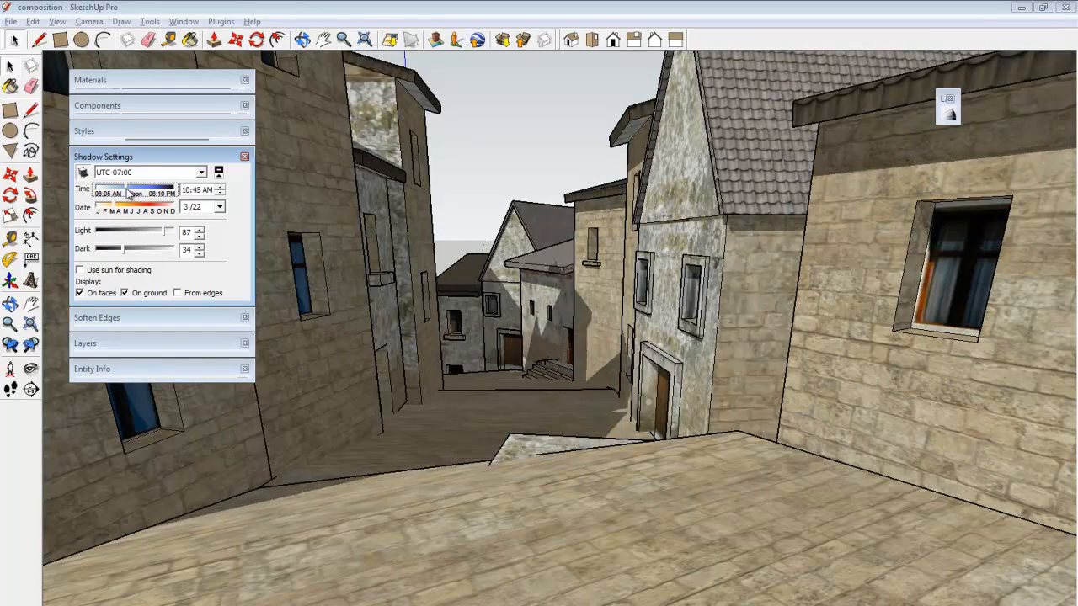
left_click_drag(128, 194, 144, 194)
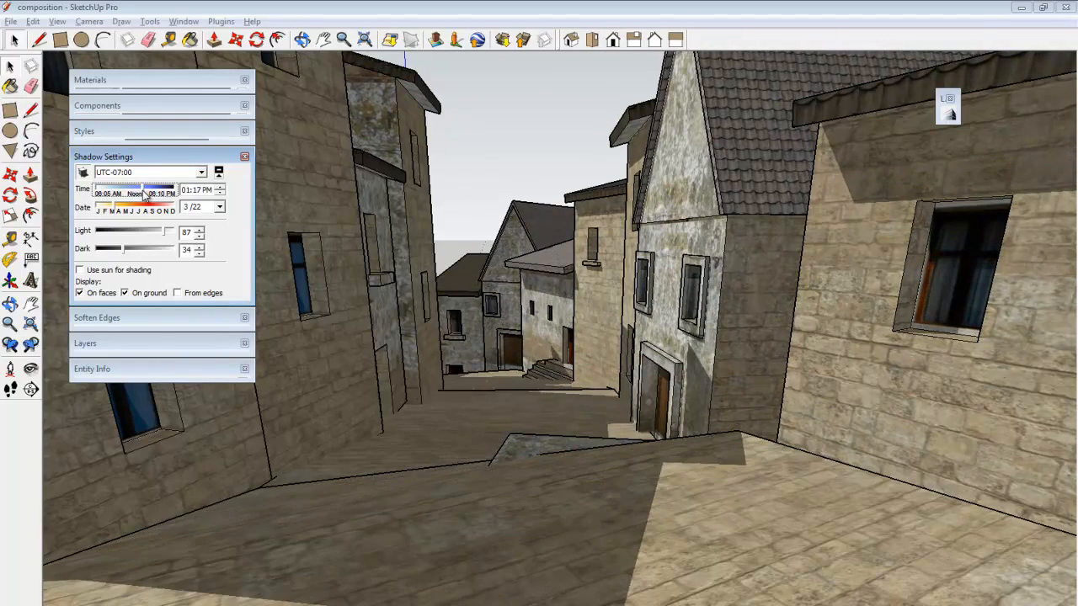
left_click_drag(114, 205, 125, 206)
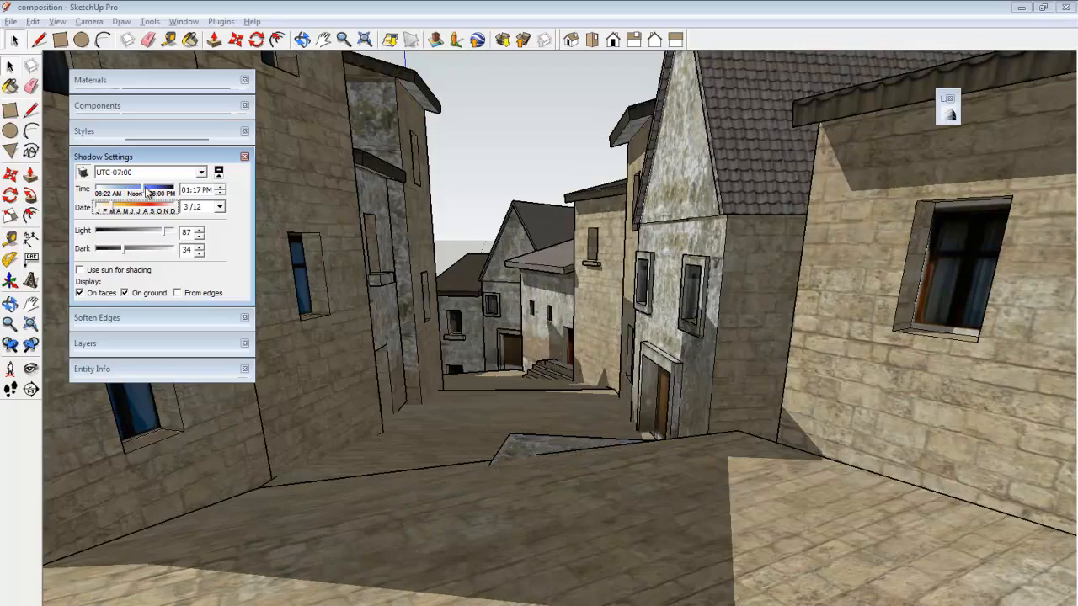
left_click_drag(135, 194, 152, 194)
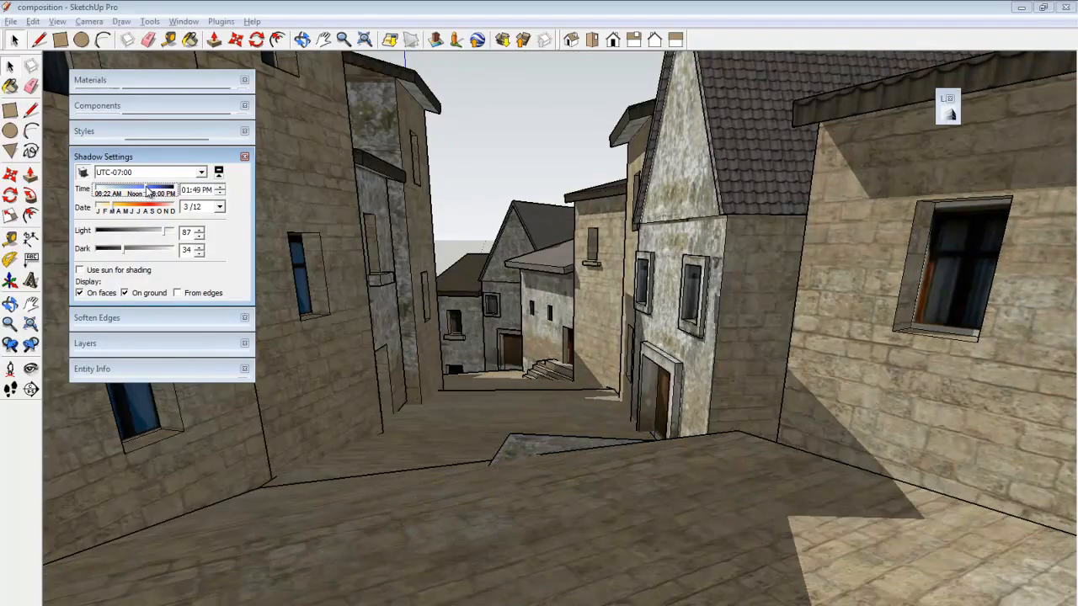